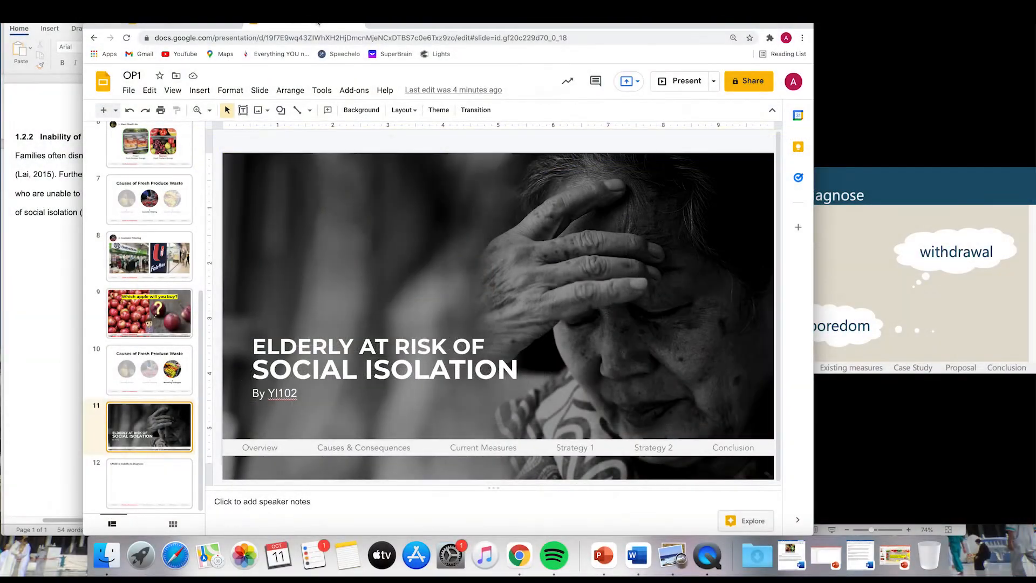
mouse_move(409, 134)
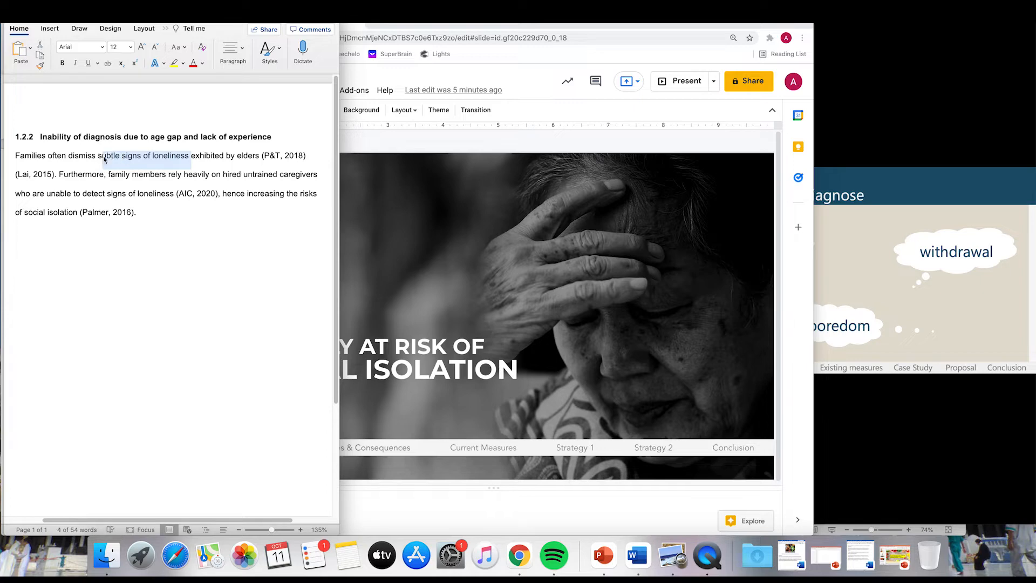
Review the Word report and script, then move to the blank CAUSE 2 slide in Google Slides.
left_click(15, 155)
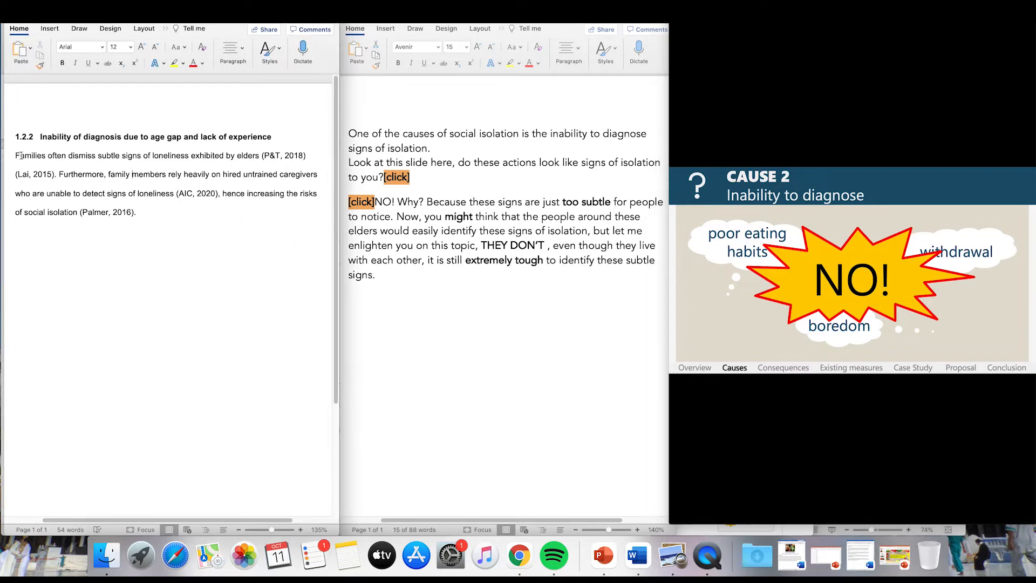
left_click_drag(15, 155, 141, 213)
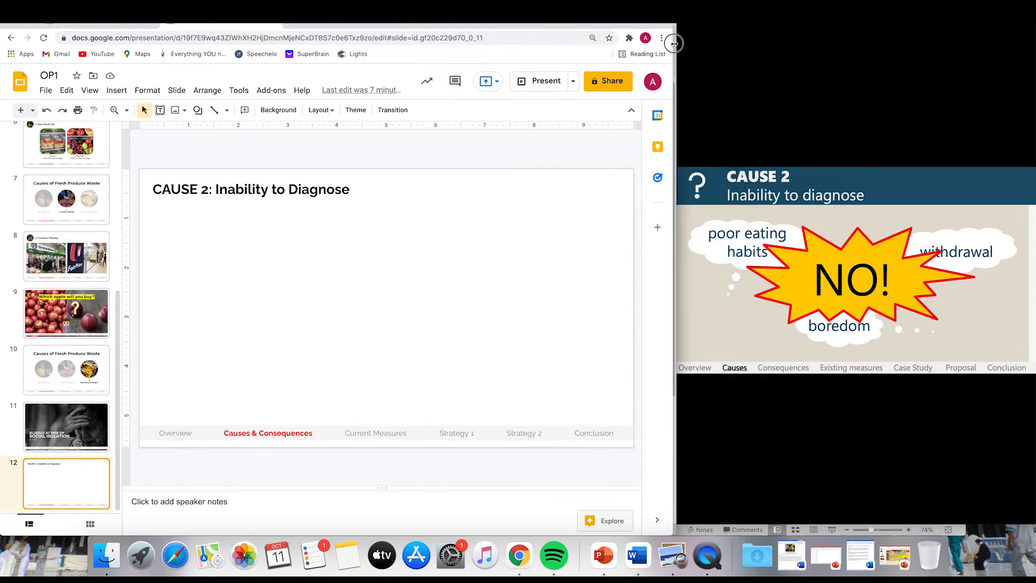
Insert a cloud callout with a light gray fill and no outline.
left_click(198, 110)
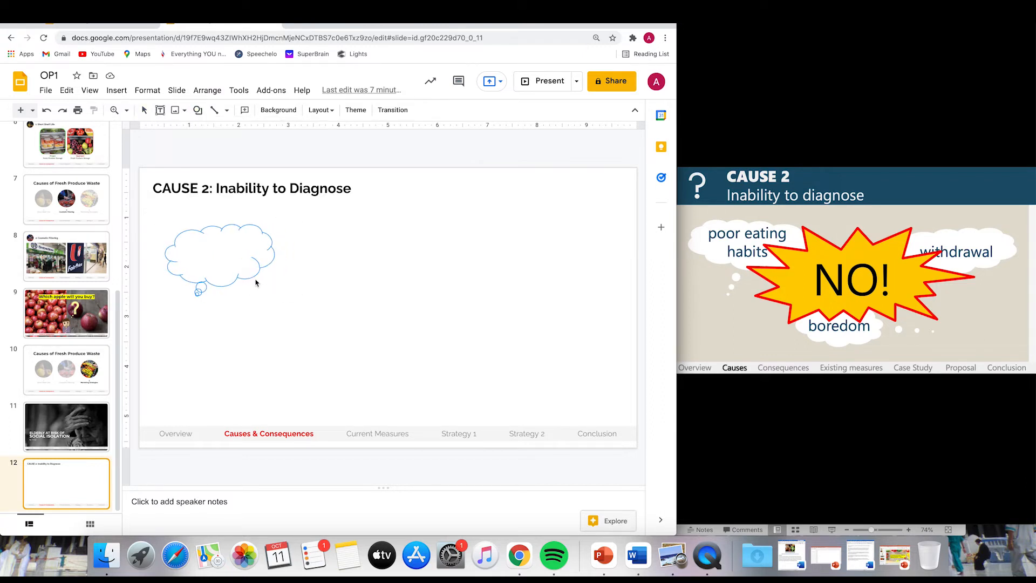
left_click(245, 110)
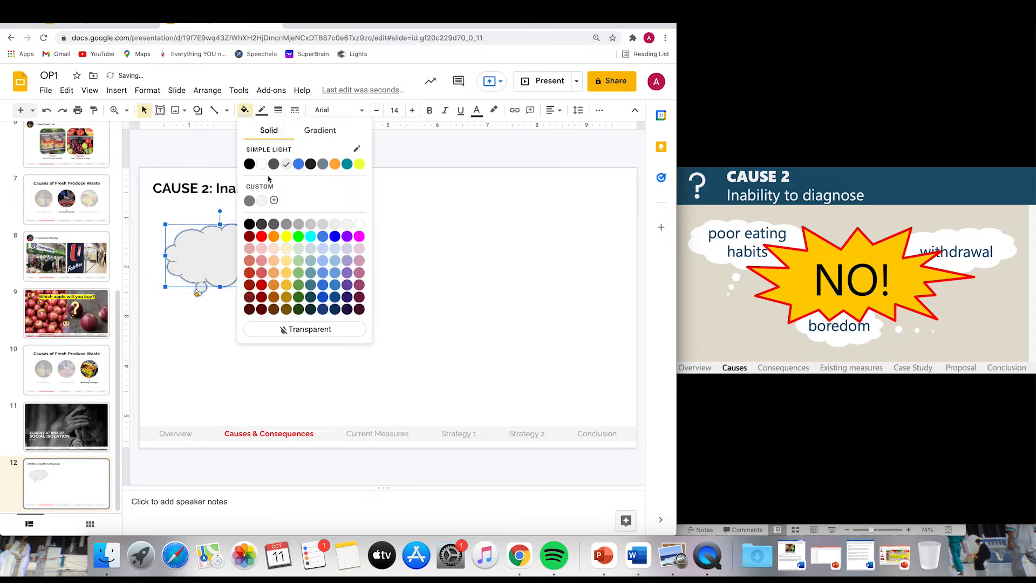
left_click(262, 110)
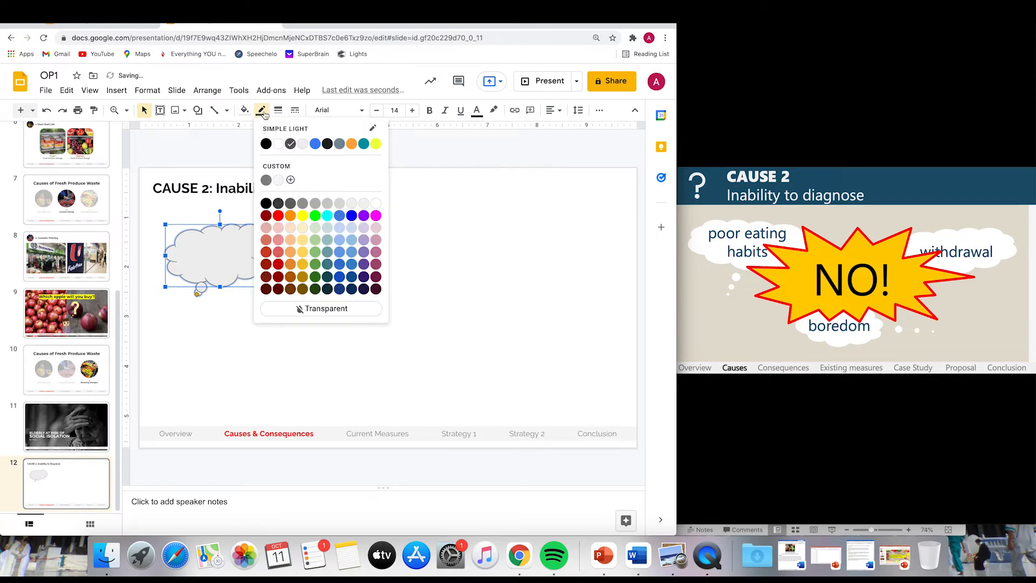
left_click(257, 266)
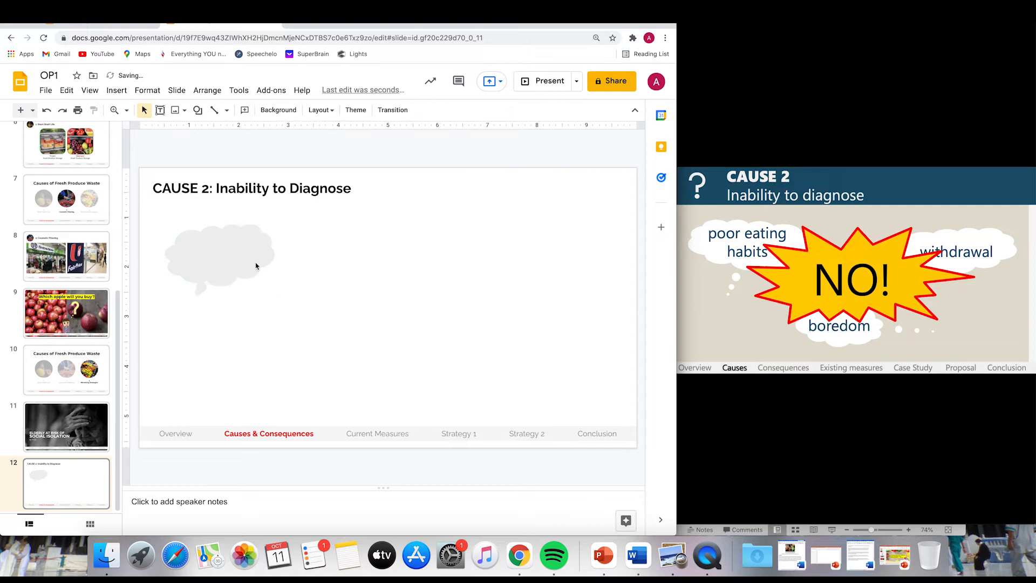
Label the clouds 'Poor Eating Habits', 'Withdrawal' and 'Boredom' in bold Montserrat.
left_click(219, 258)
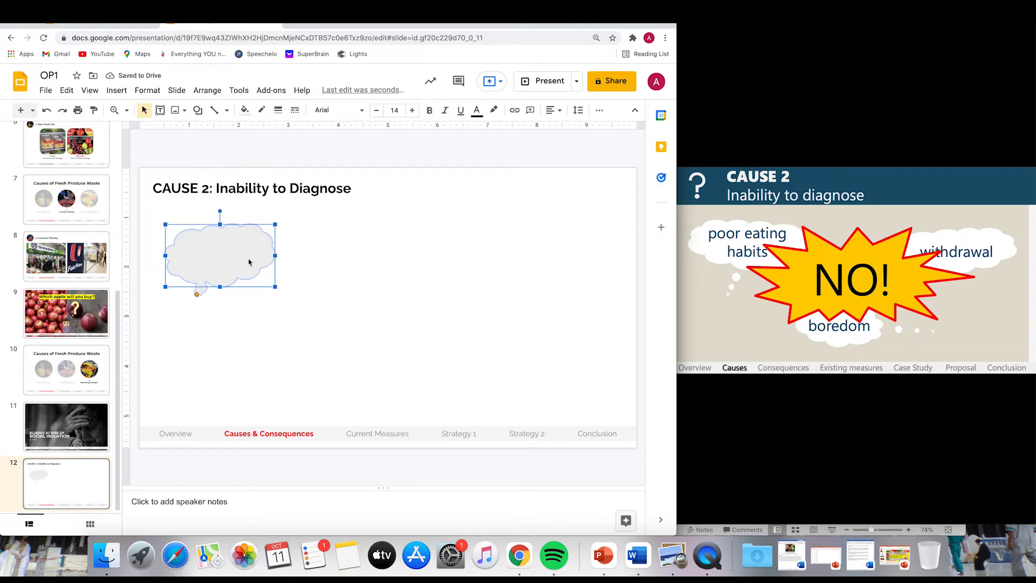
type("Poor Eating habits")
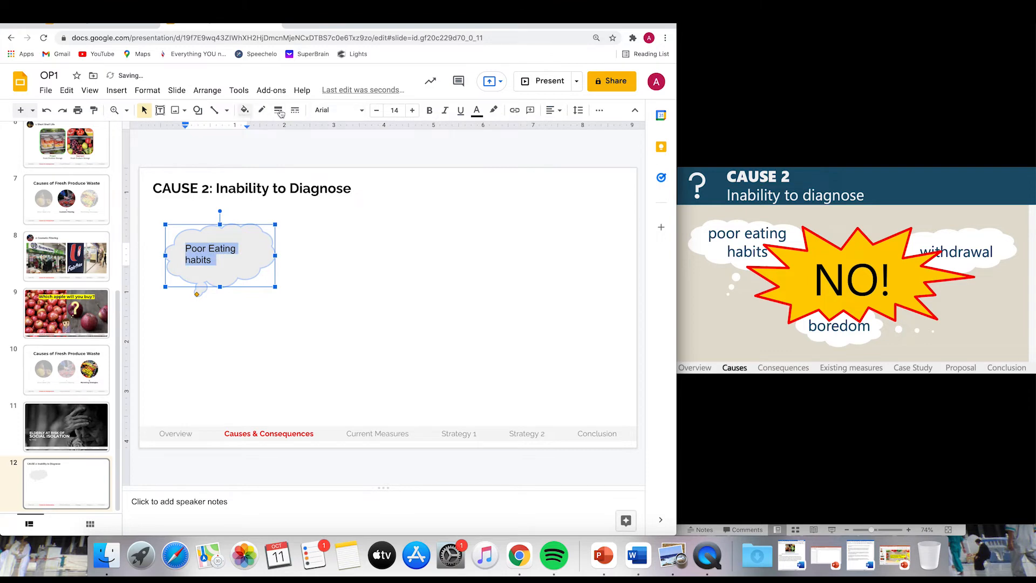
left_click(551, 110)
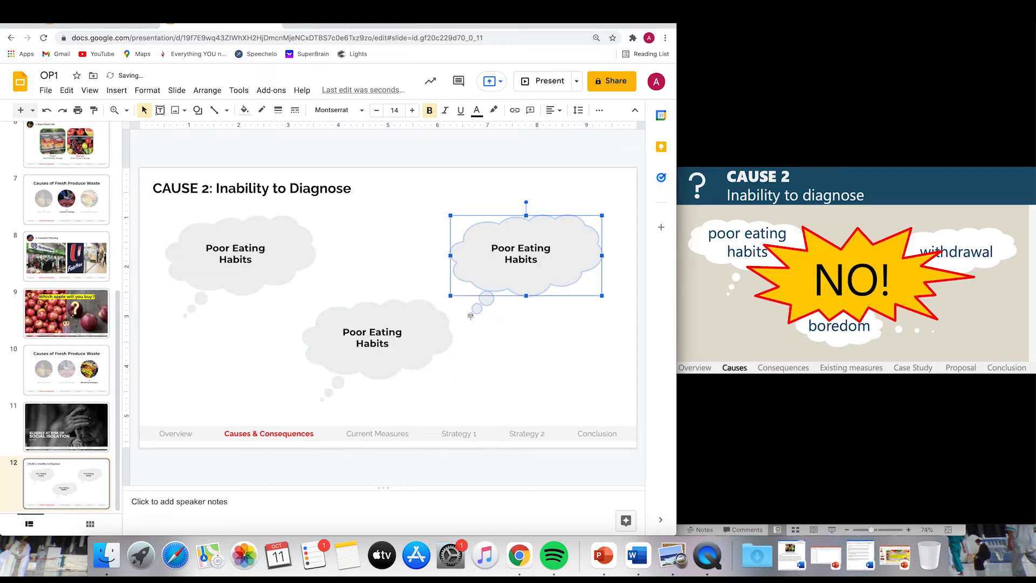
type("Boredom")
type("Withdrawal")
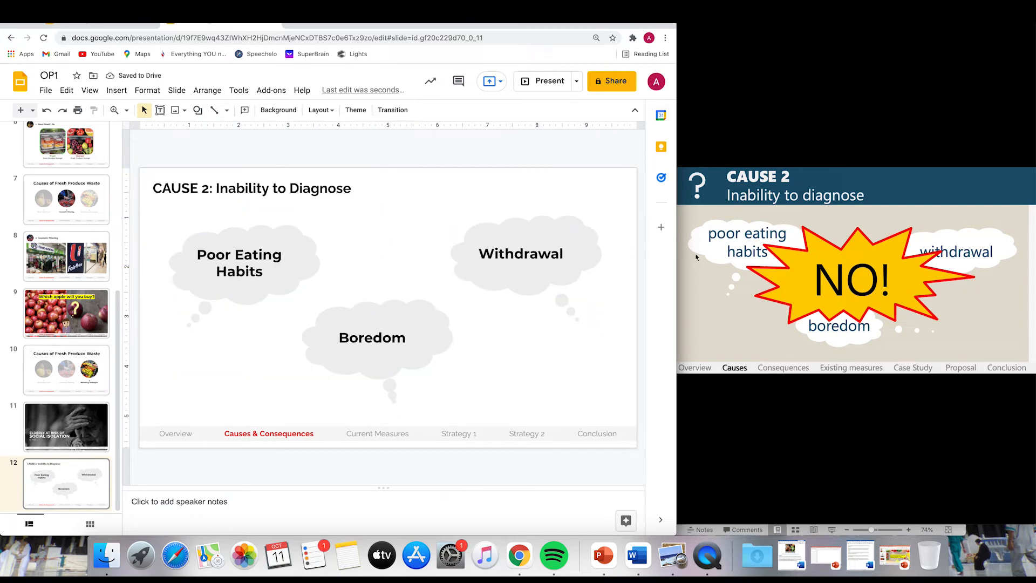
mouse_move(198, 110)
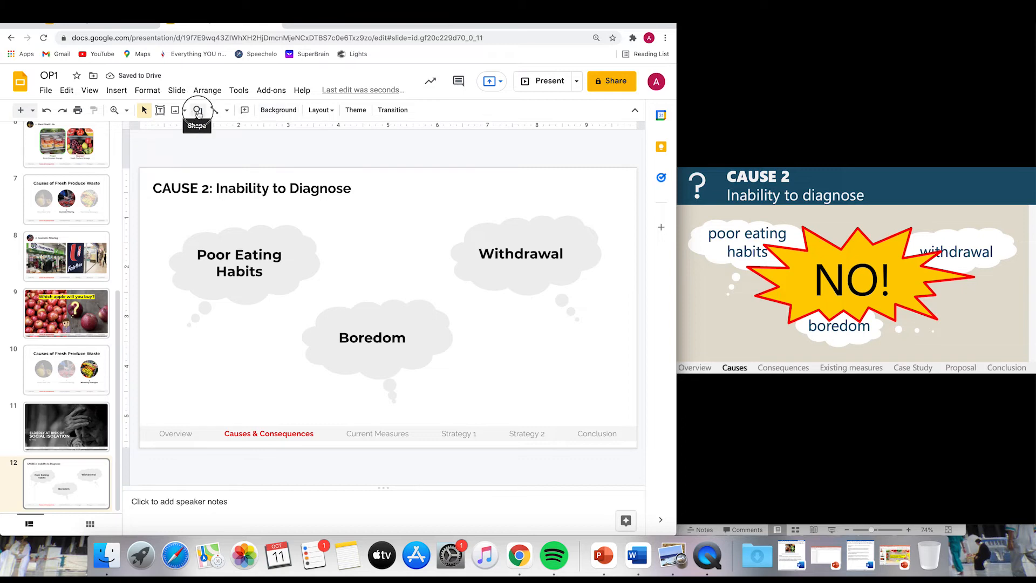
Draw an orange starburst with a red outline and a bold Montserrat 'NO!' at size 100.
left_click(198, 110)
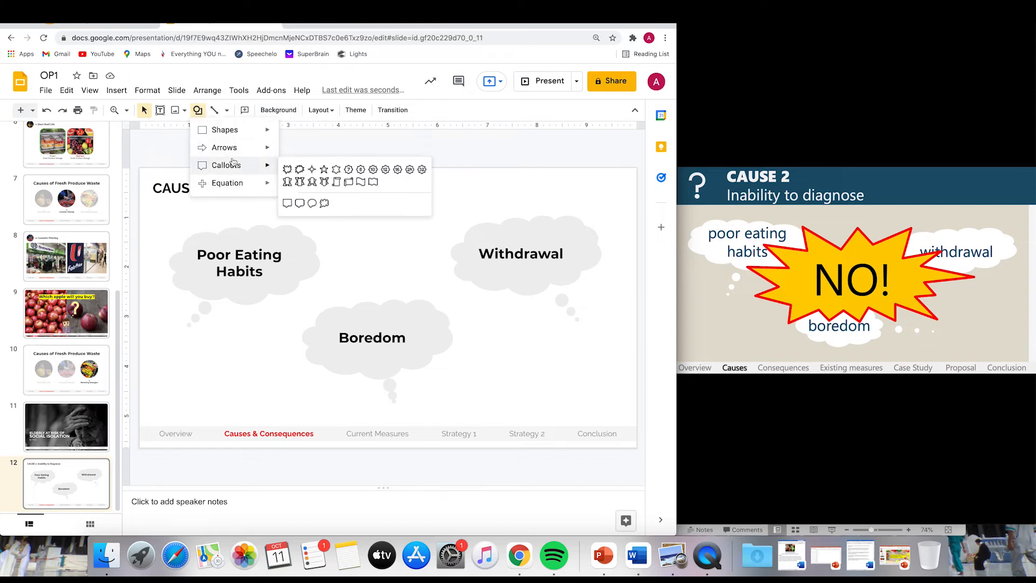
left_click(357, 274)
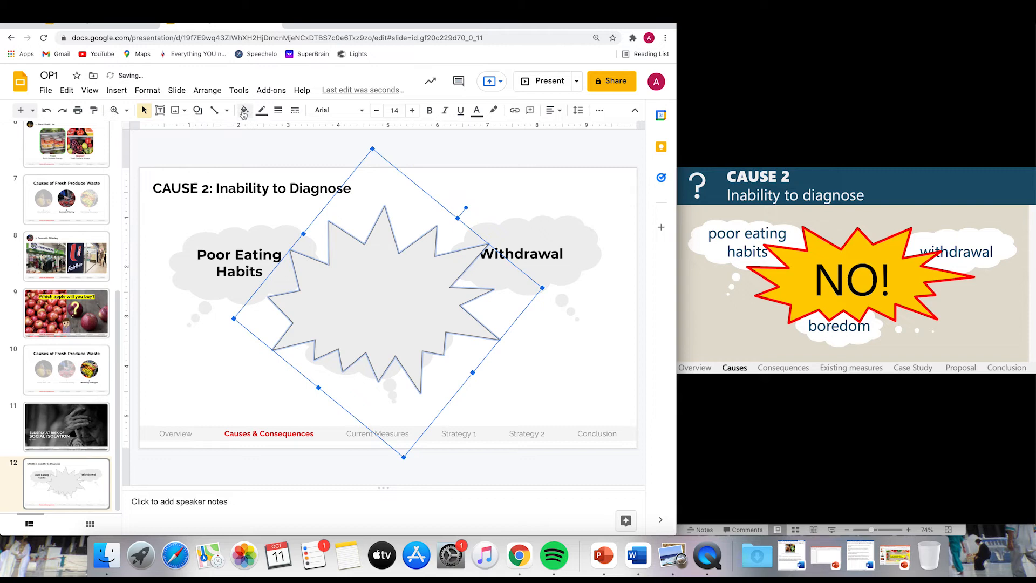
left_click(243, 110)
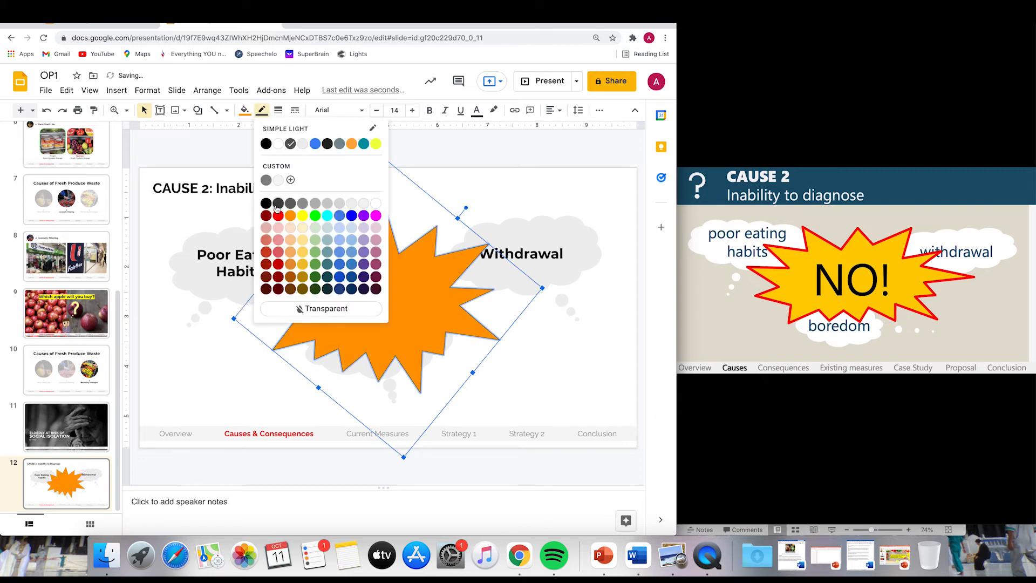
left_click(278, 110)
type("NO!")
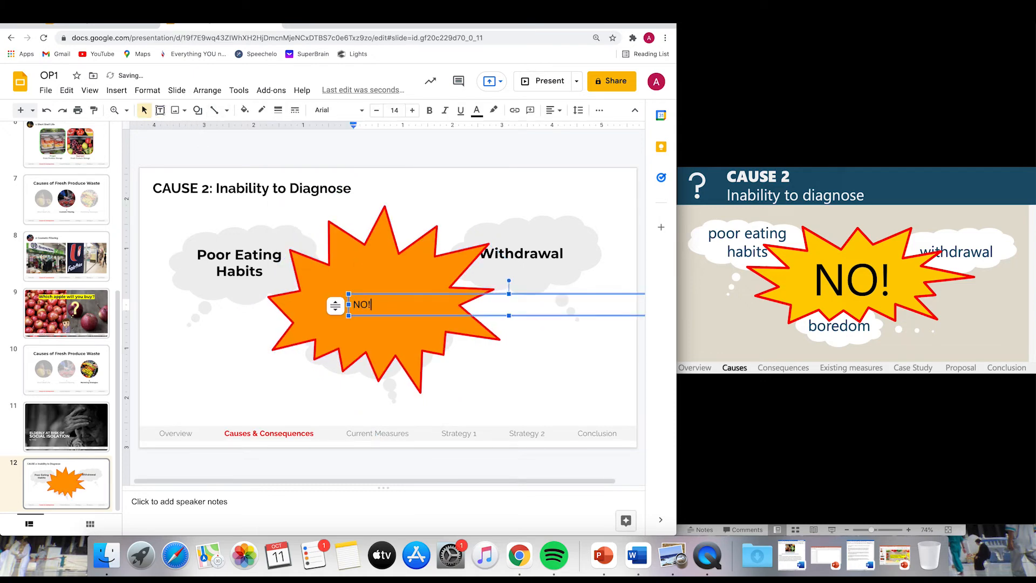
left_click(337, 110)
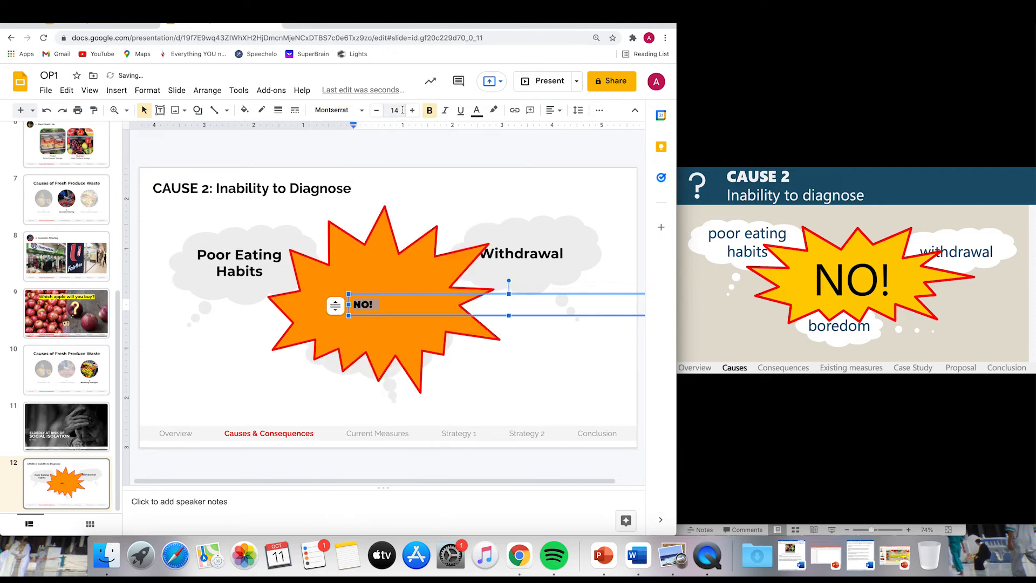
type("100")
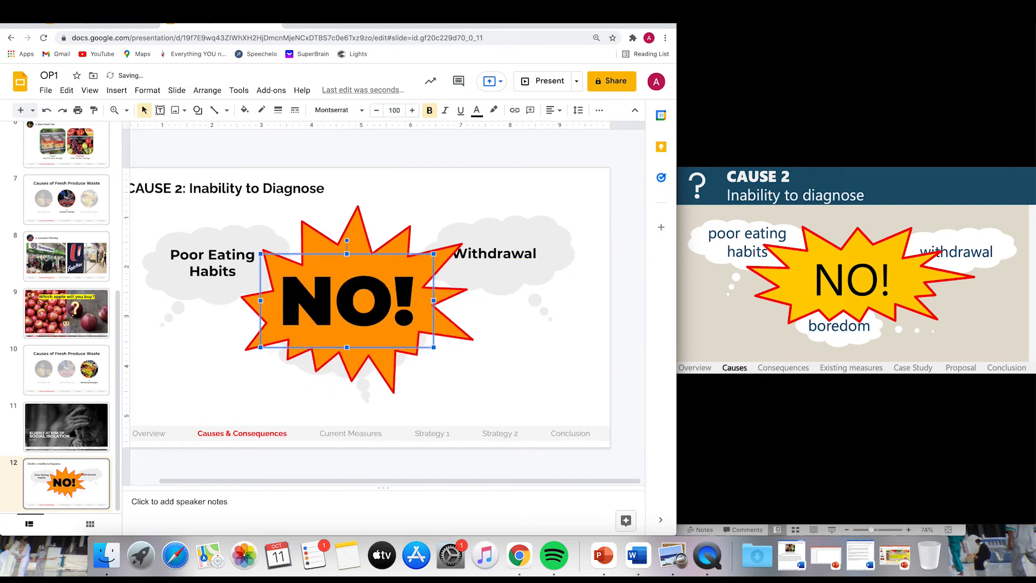
mouse_move(364, 233)
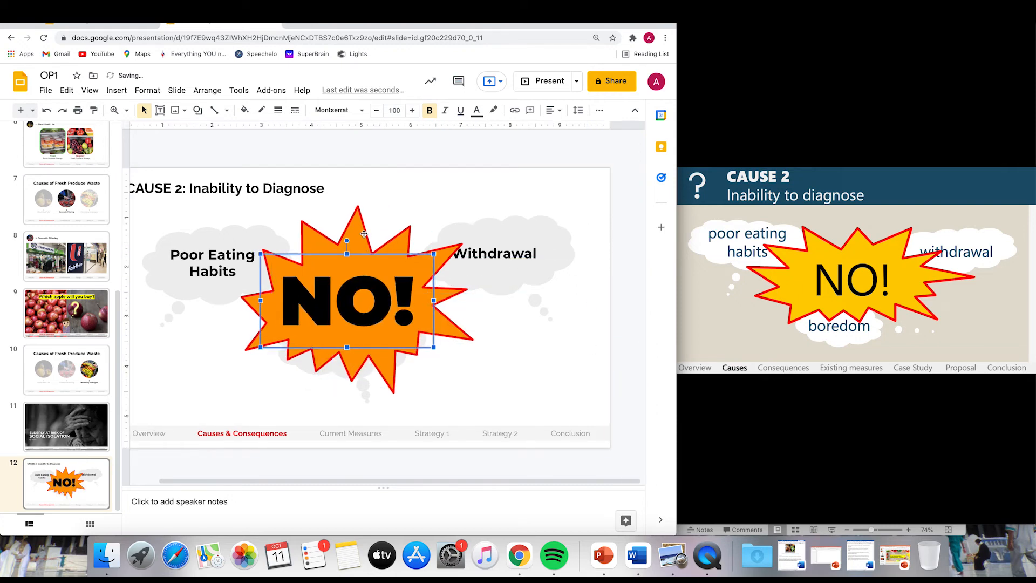
Animate the starburst to Zoom in on click at fast speed, then present the slide.
right_click(376, 294)
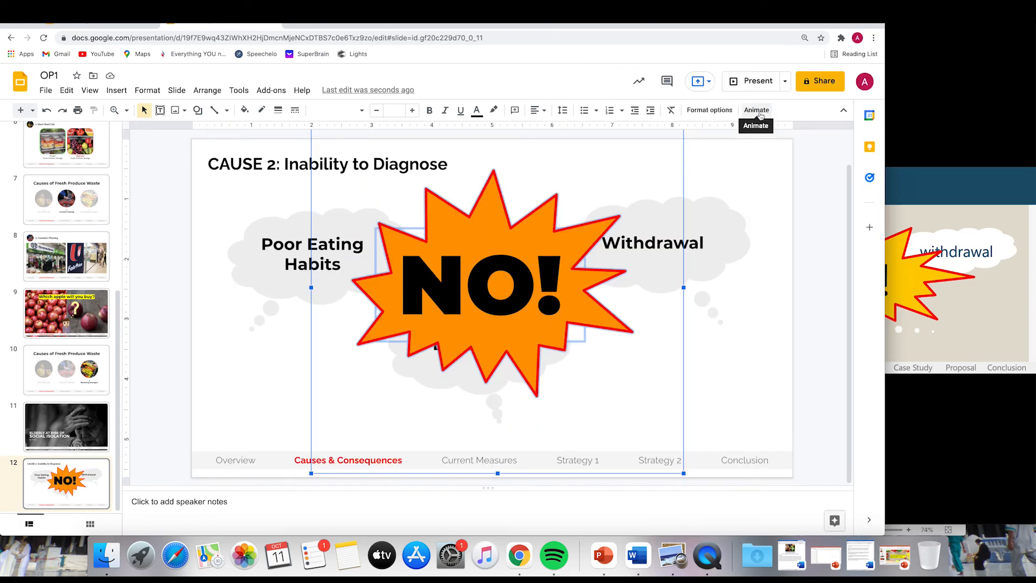
left_click(756, 110)
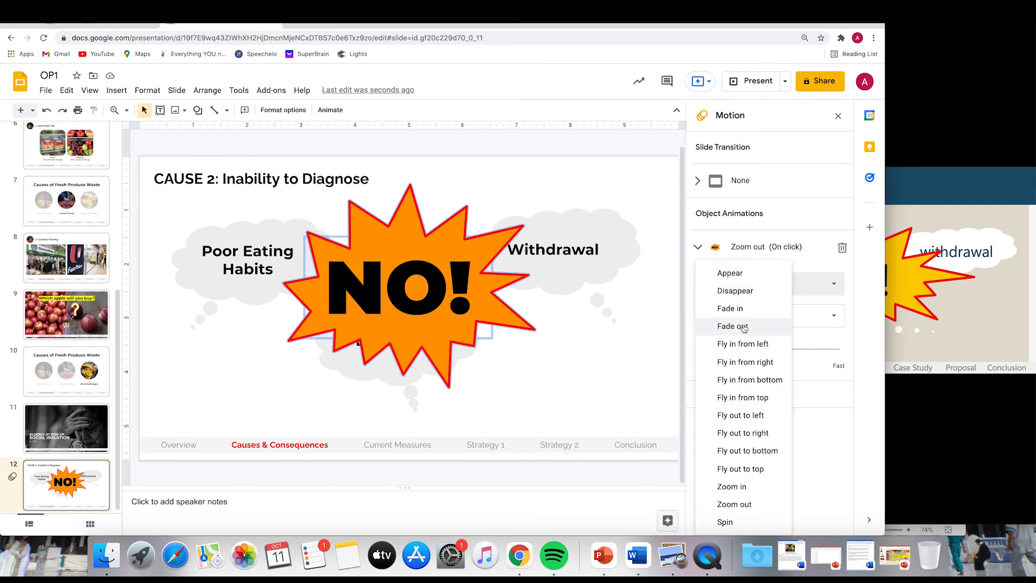
left_click(732, 486)
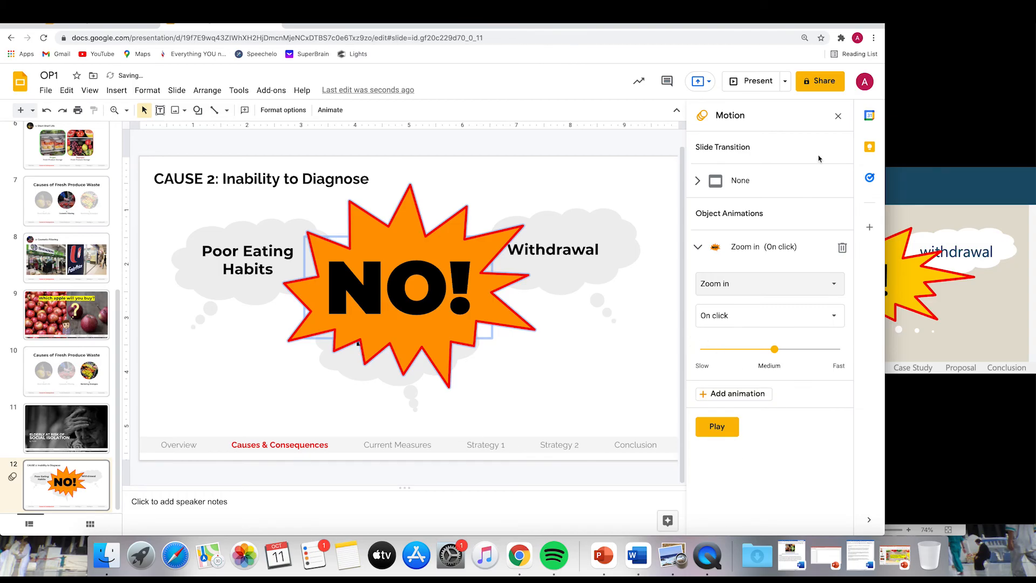
left_click(748, 80)
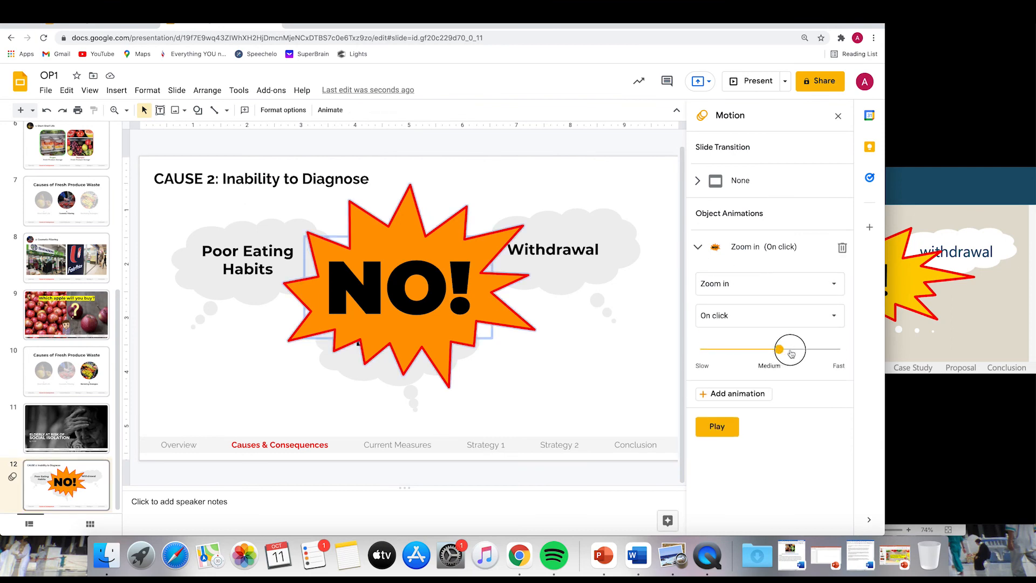
left_click_drag(778, 349, 813, 349)
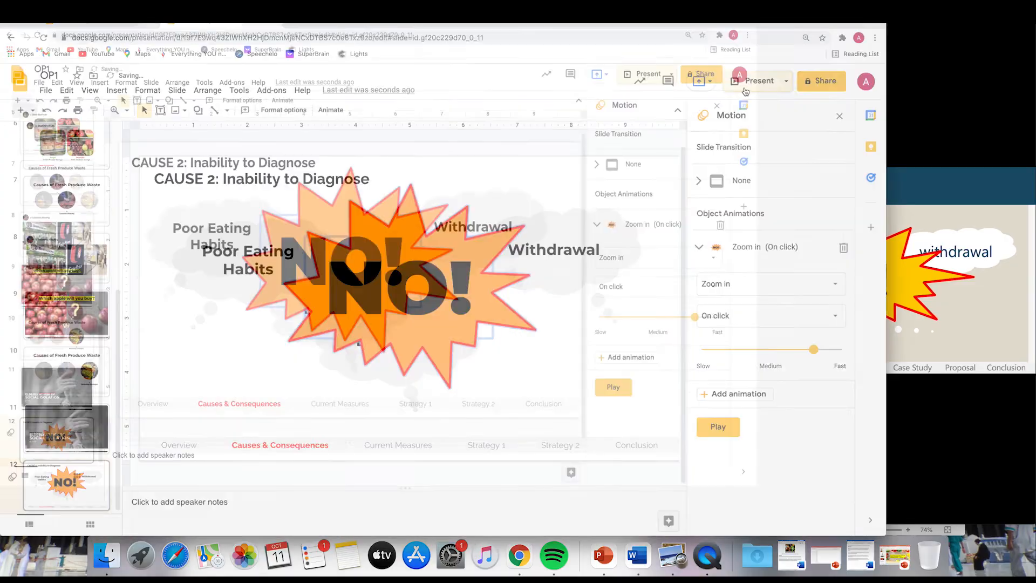
left_click(760, 81)
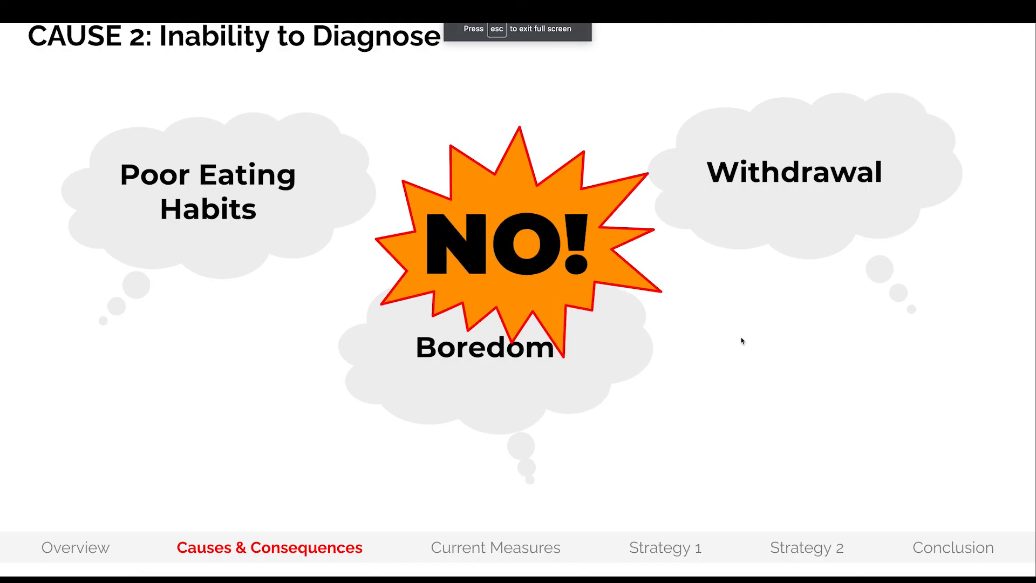